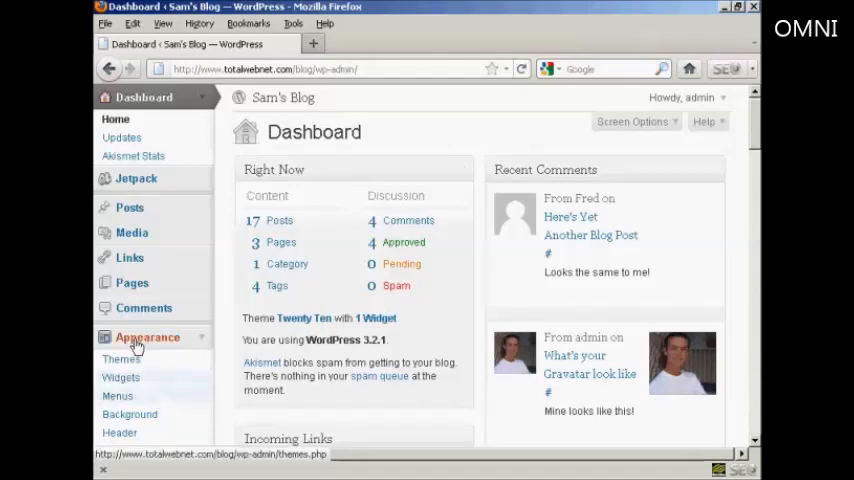
{"action": "mouse_move", "coordinate": [118, 432]}
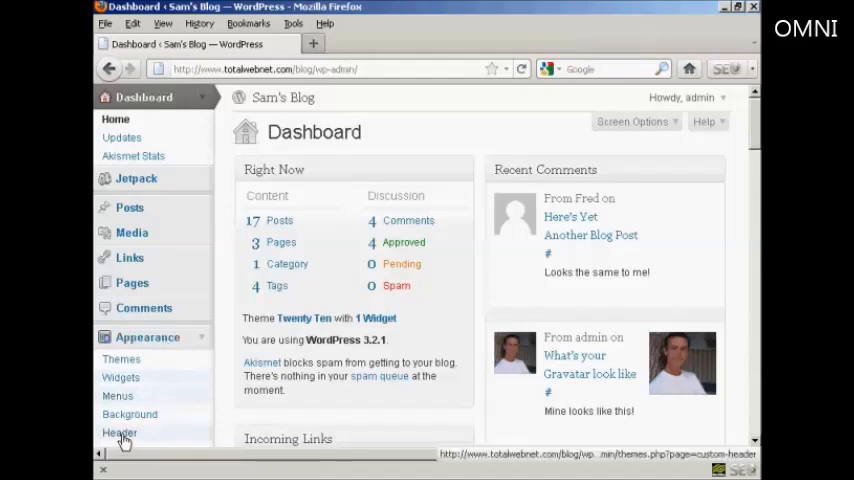
- Go to Appearance > Header to reach the Custom Header settings for Sam's Blog
{"action": "left_click", "coordinate": [118, 432]}
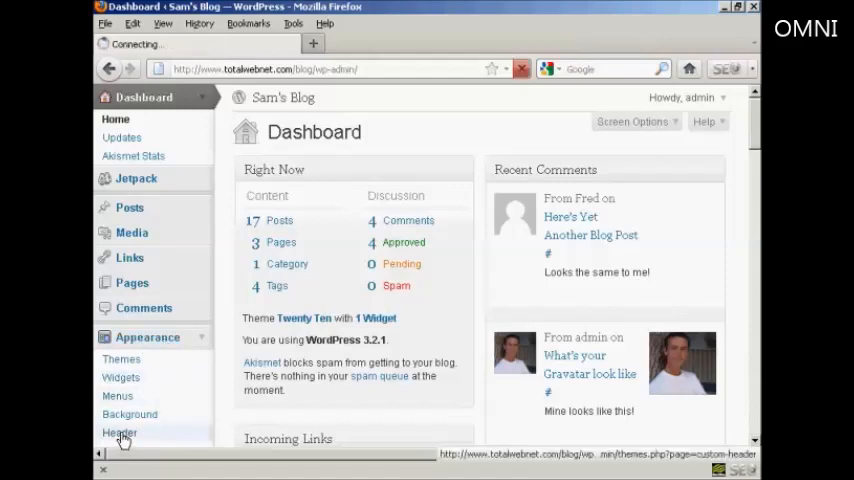
{"action": "left_click", "coordinate": [118, 432]}
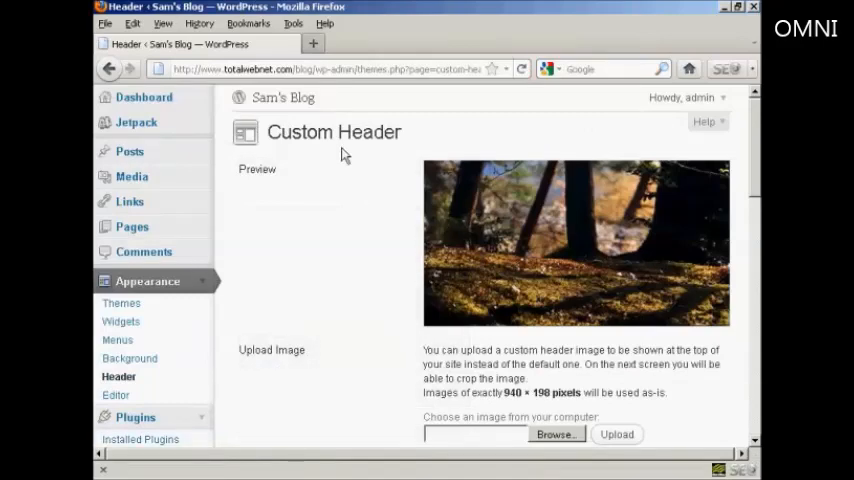
{"action": "scroll", "scroll_direction": "down", "scroll_amount": 3}
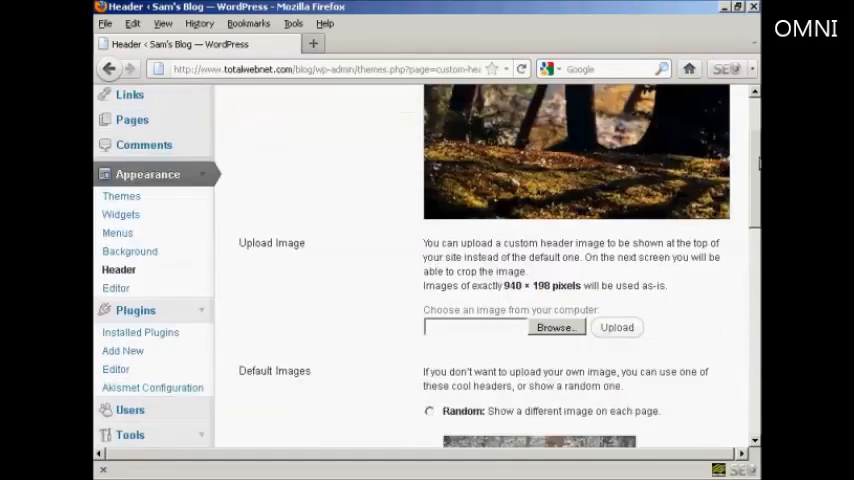
{"action": "scroll", "scroll_direction": "down", "scroll_amount": 3}
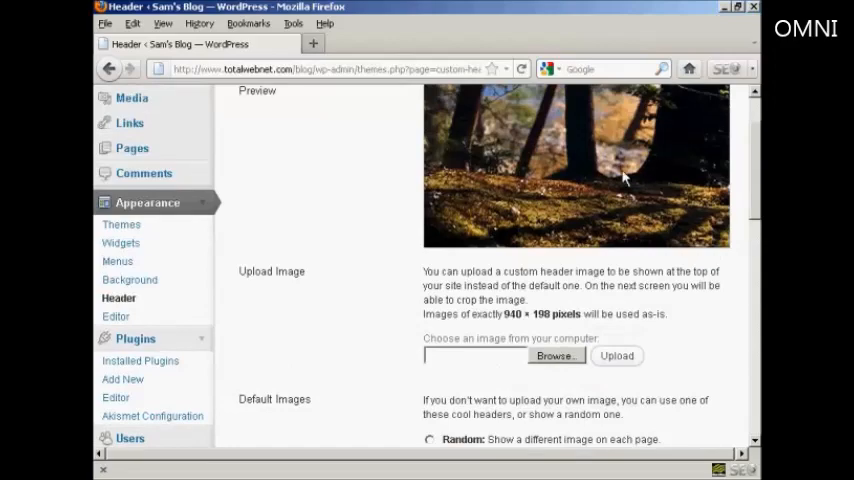
{"action": "scroll", "scroll_direction": "down", "scroll_amount": 3}
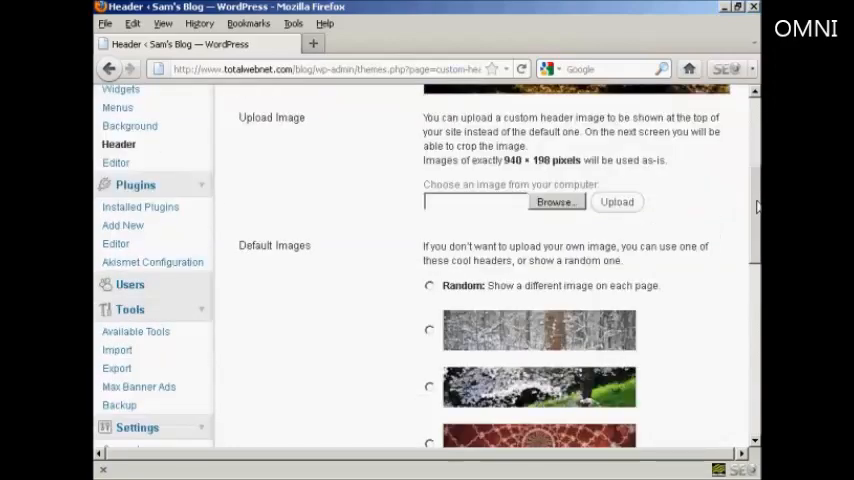
{"action": "scroll", "scroll_direction": "down", "scroll_amount": 3}
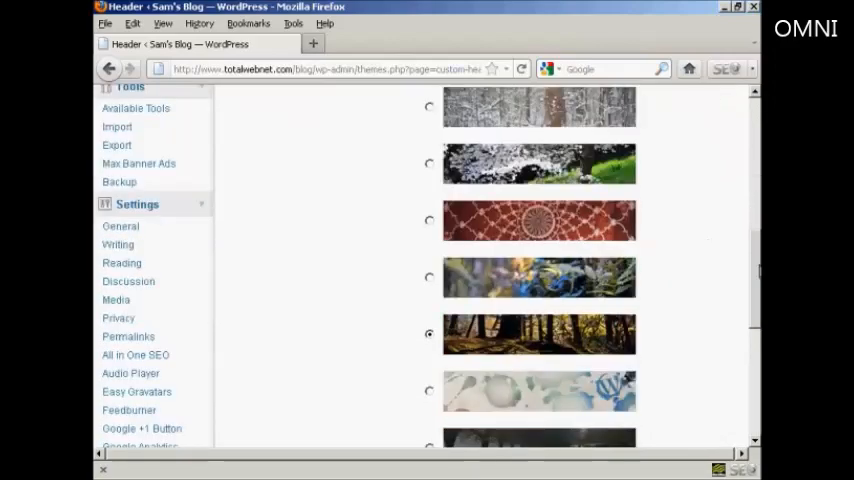
{"action": "scroll", "scroll_direction": "down", "scroll_amount": 3}
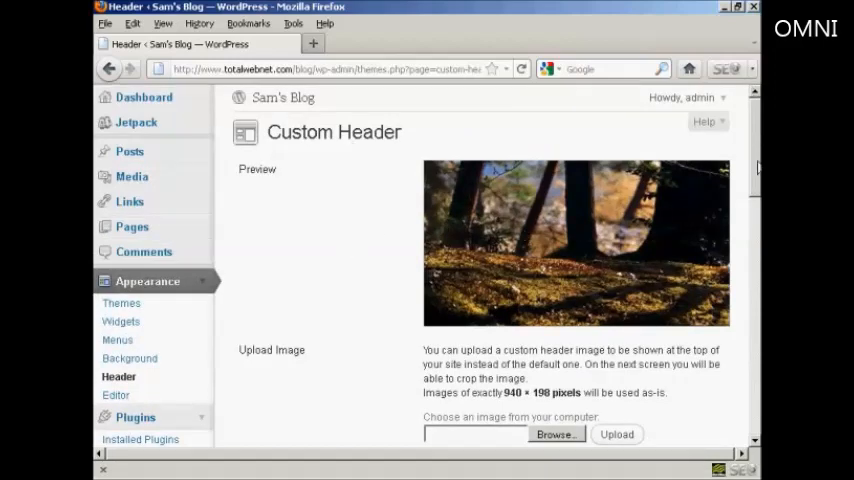
{"action": "scroll", "scroll_direction": "down", "scroll_amount": 3}
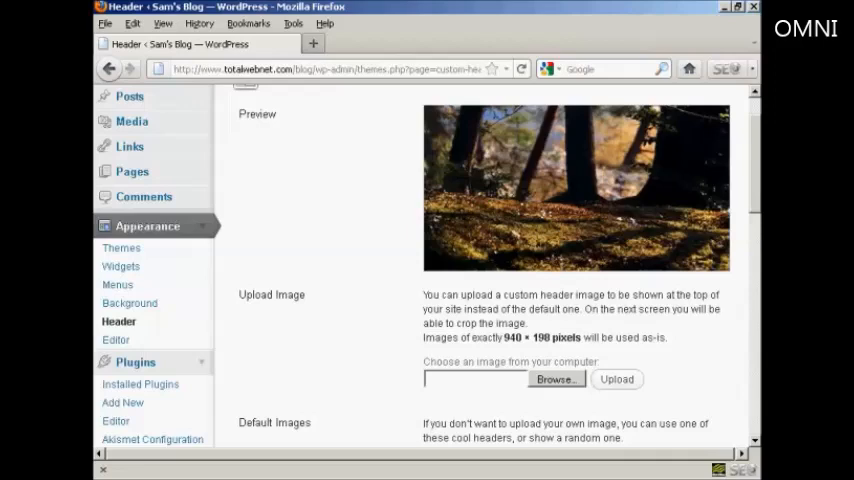
{"action": "mouse_move", "coordinate": [396, 352]}
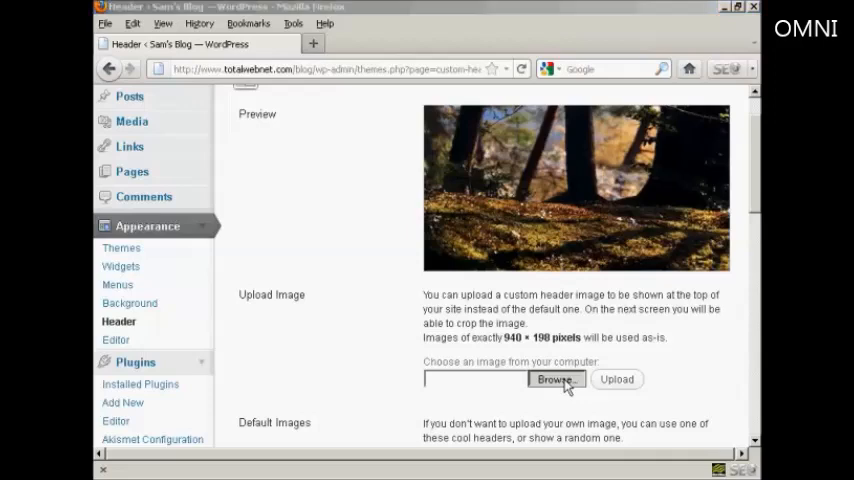
- Select customheader.png from the Blog_Headers folder as the header image to upload
{"action": "left_click", "coordinate": [556, 380]}
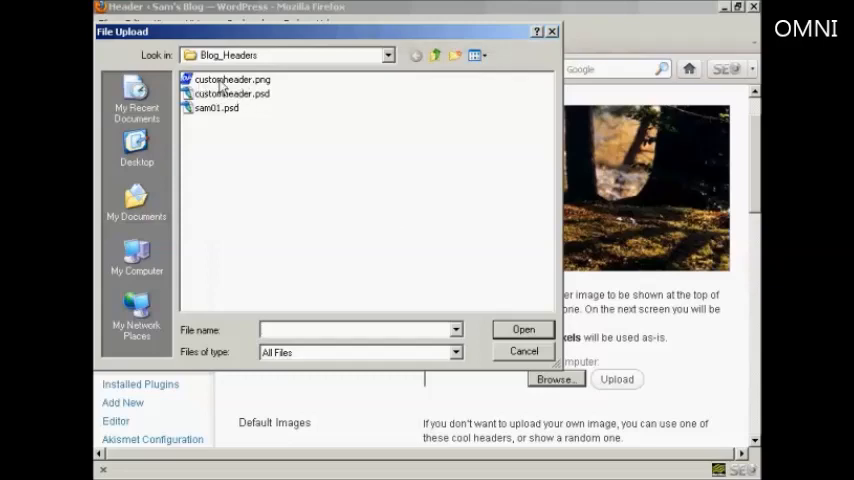
{"action": "left_click", "coordinate": [232, 80]}
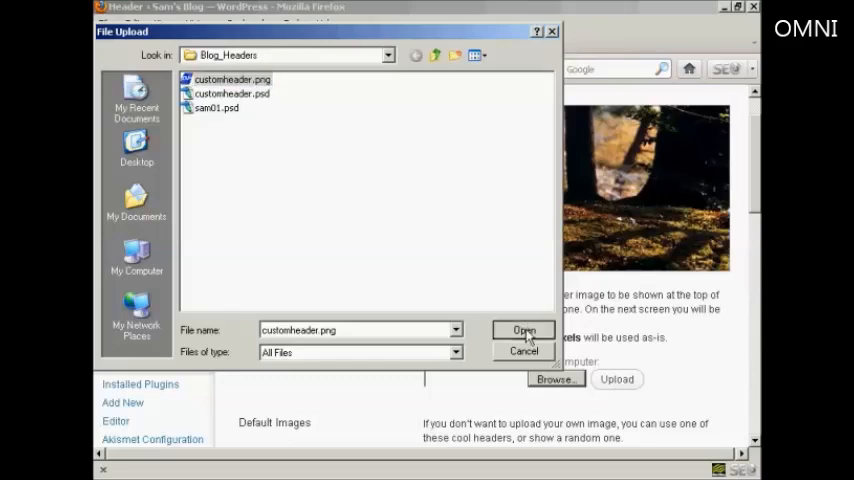
{"action": "left_click", "coordinate": [524, 332]}
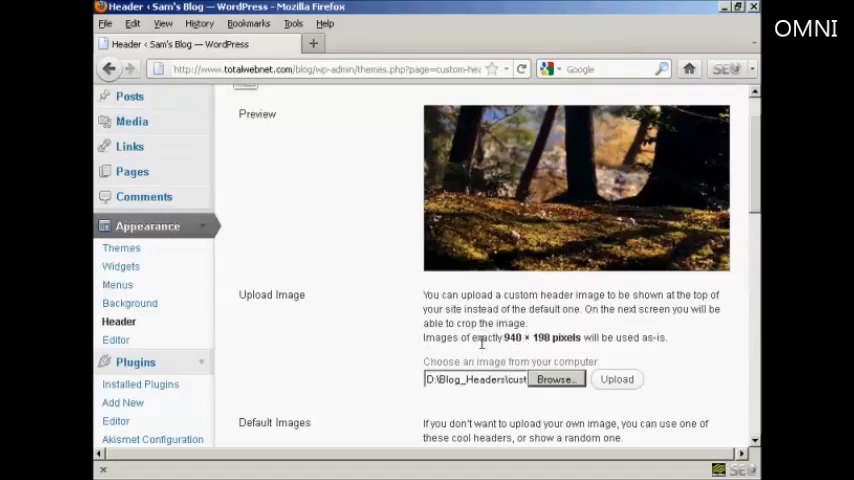
{"action": "mouse_move", "coordinate": [508, 352]}
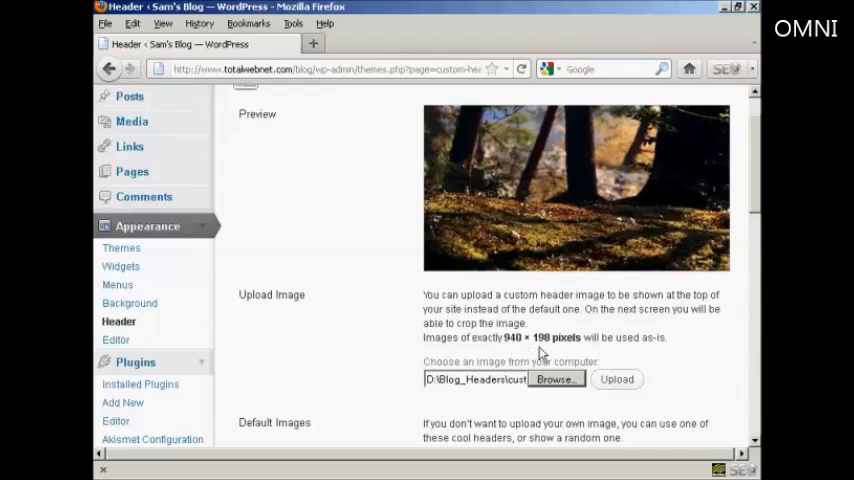
{"action": "mouse_move", "coordinate": [612, 356]}
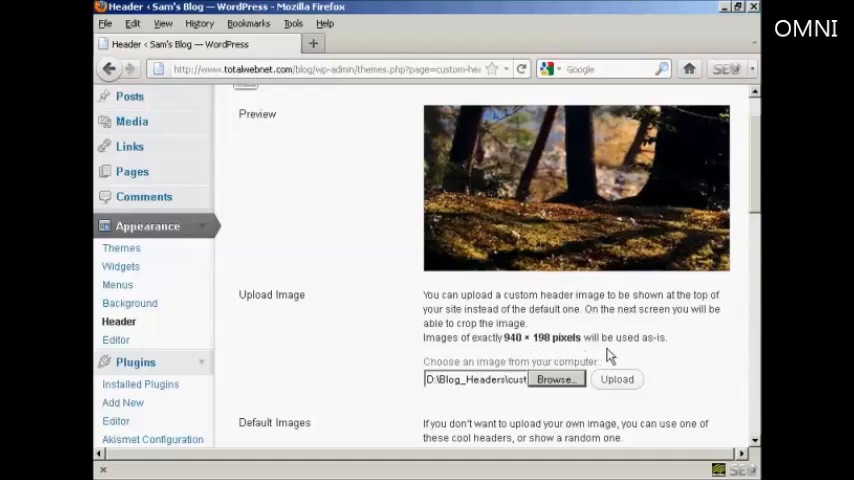
{"action": "mouse_move", "coordinate": [590, 356]}
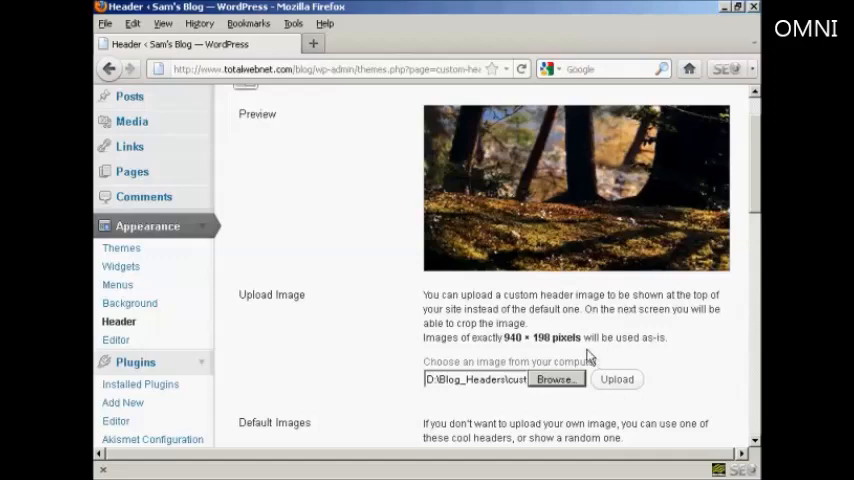
{"action": "mouse_move", "coordinate": [614, 356]}
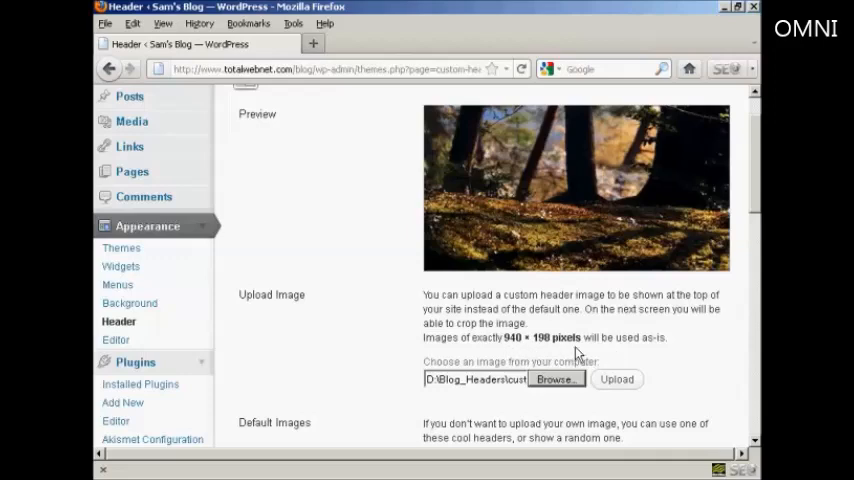
{"action": "mouse_move", "coordinate": [616, 384]}
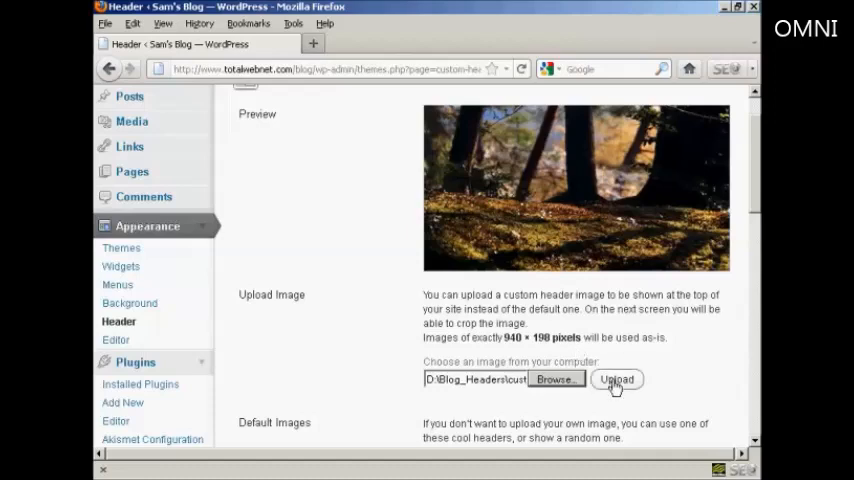
- Upload the chosen image so WordPress reports 'Header updated' with the new preview
{"action": "left_click", "coordinate": [616, 380]}
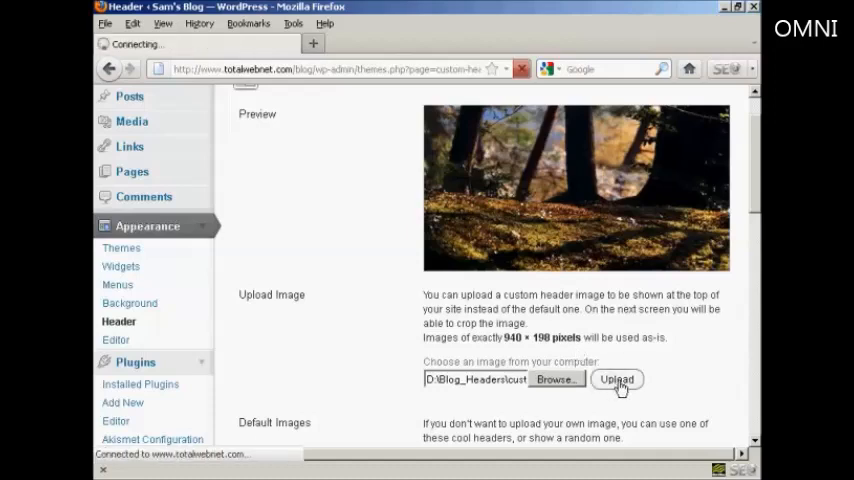
{"action": "left_click", "coordinate": [616, 380]}
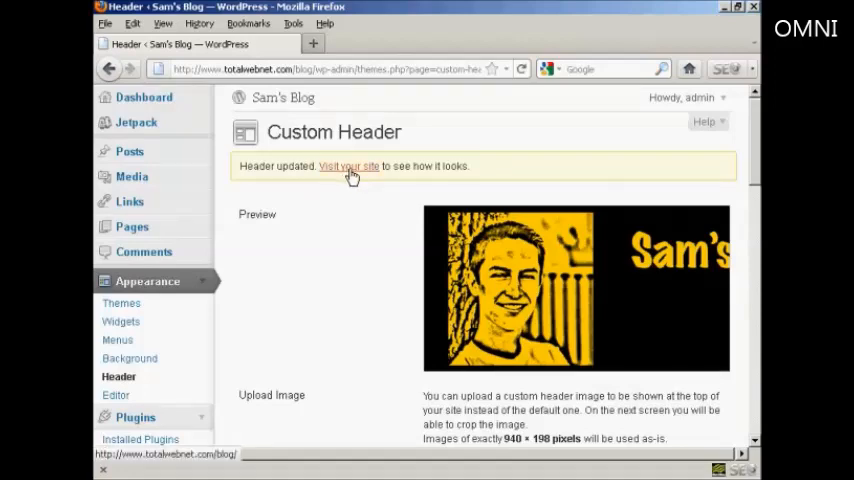
- Visit the live Sam's Blog site showing the cartoon-portrait header instead of the forest image
{"action": "left_click", "coordinate": [348, 166]}
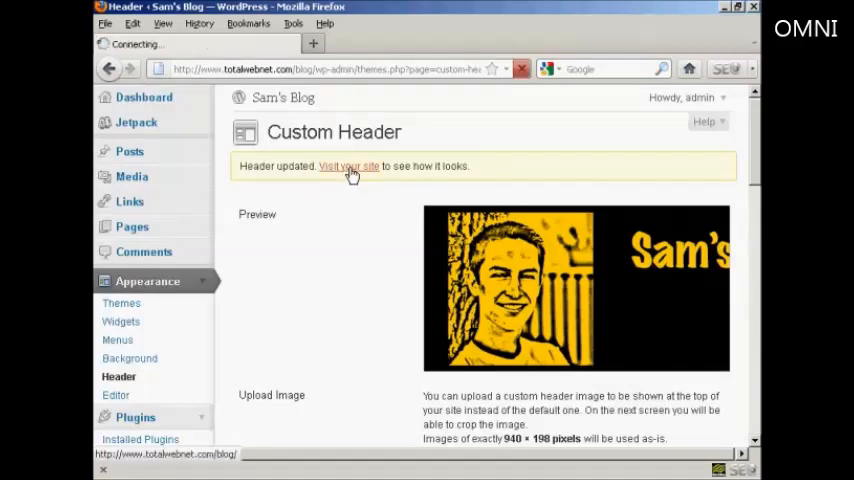
{"action": "left_click", "coordinate": [348, 166]}
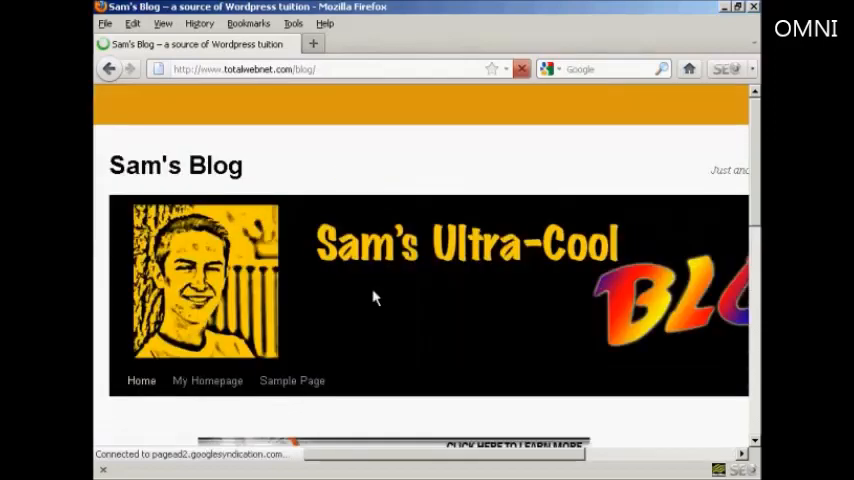